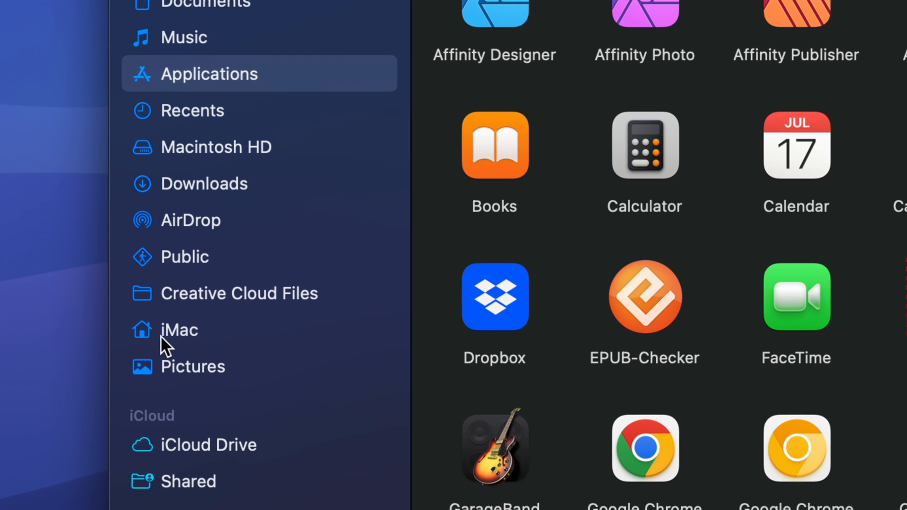
pyautogui.moveTo(169, 339)
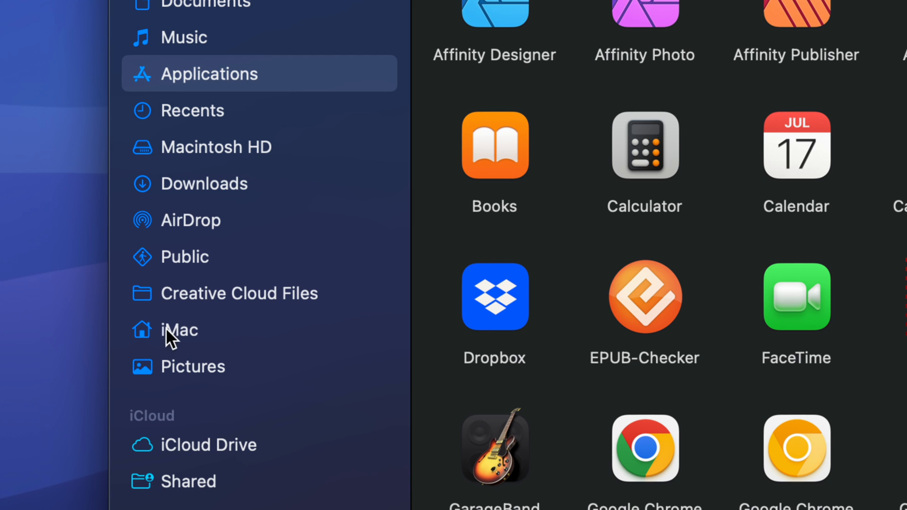
pyautogui.moveTo(185, 347)
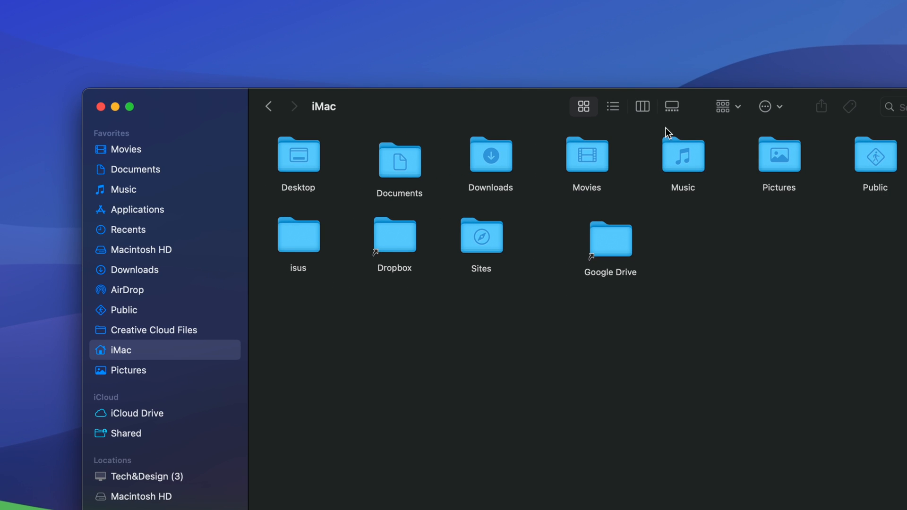
pyautogui.moveTo(121, 291)
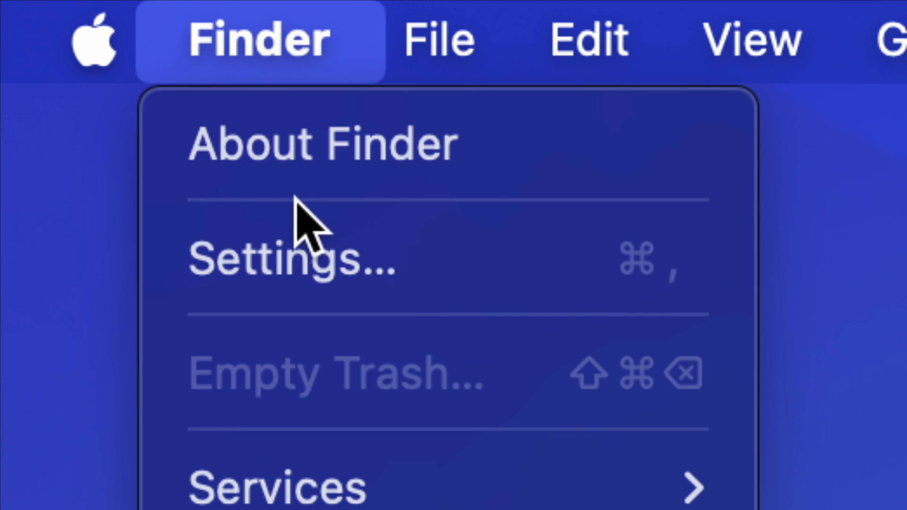
# Step: Bring up Finder Settings on the Sidebar options
pyautogui.click(292, 262)
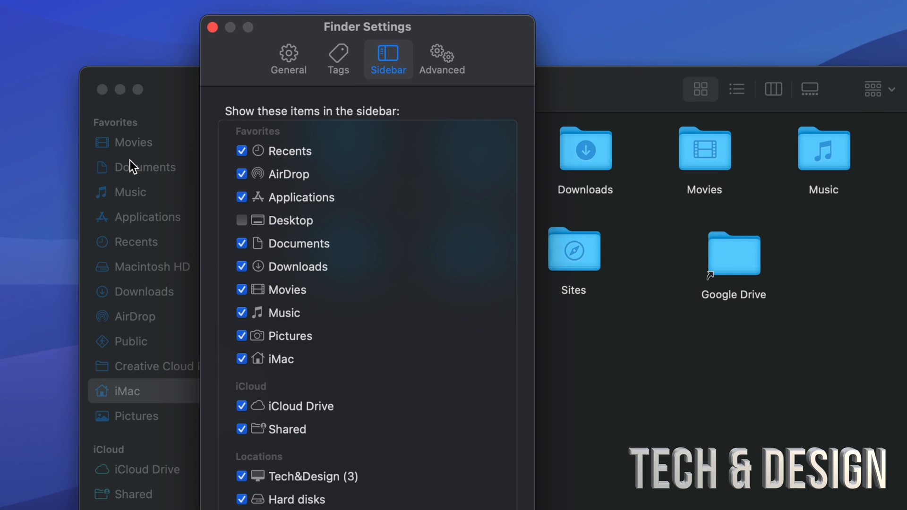
pyautogui.moveTo(218, 297)
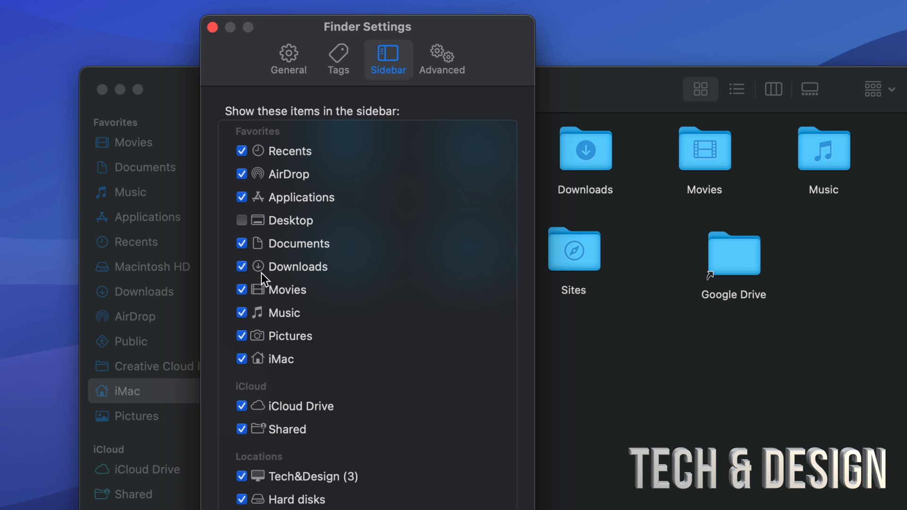
# Step: Uncheck and recheck Movies, then the iMac home folder, so both land at the end of Favorites
pyautogui.click(242, 290)
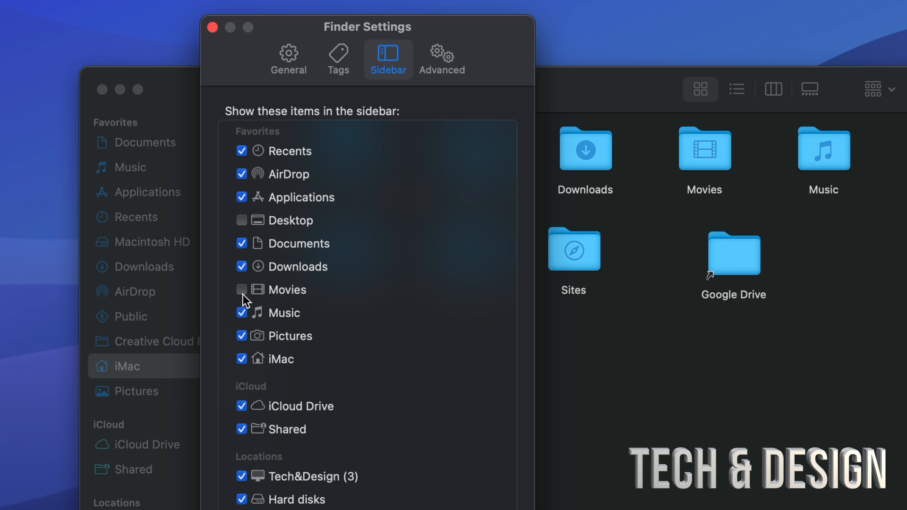
pyautogui.click(242, 290)
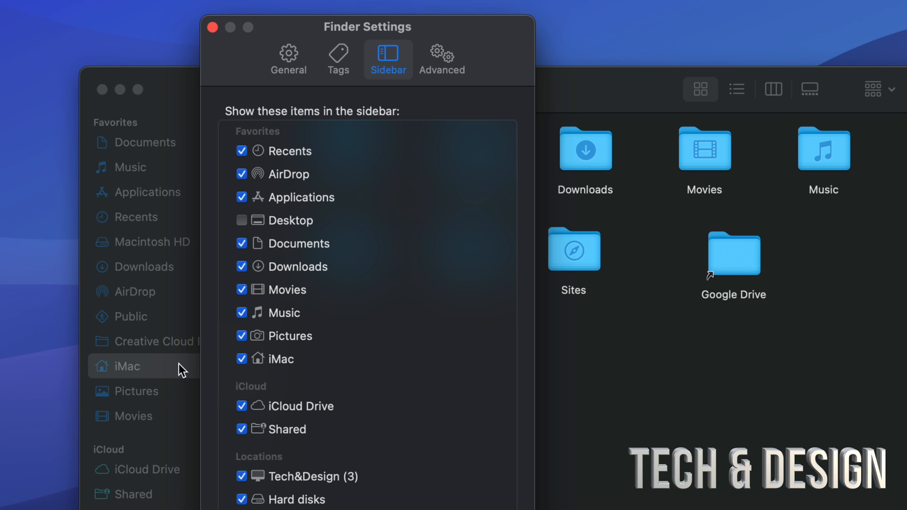
pyautogui.click(241, 359)
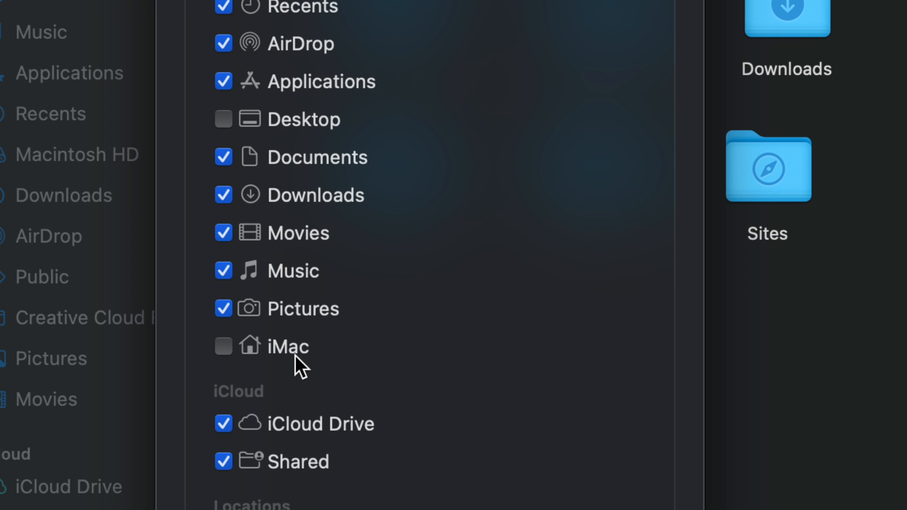
pyautogui.moveTo(235, 357)
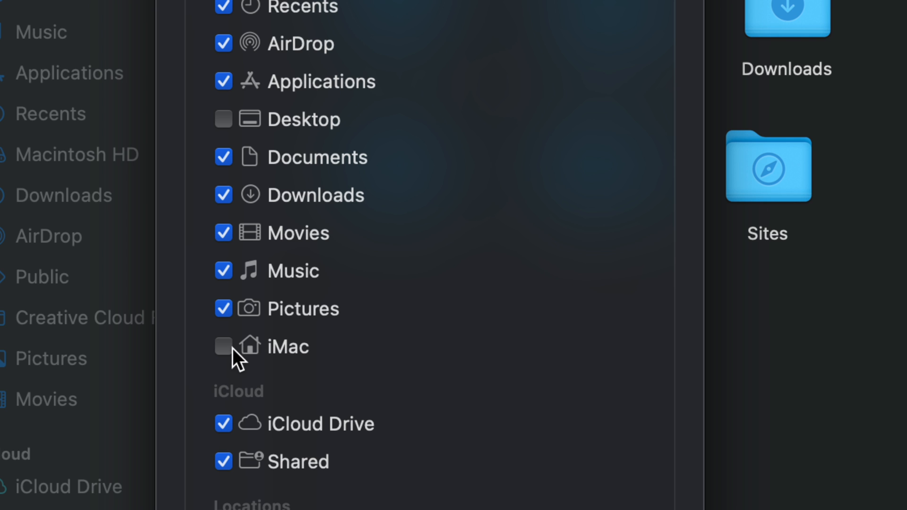
pyautogui.click(223, 345)
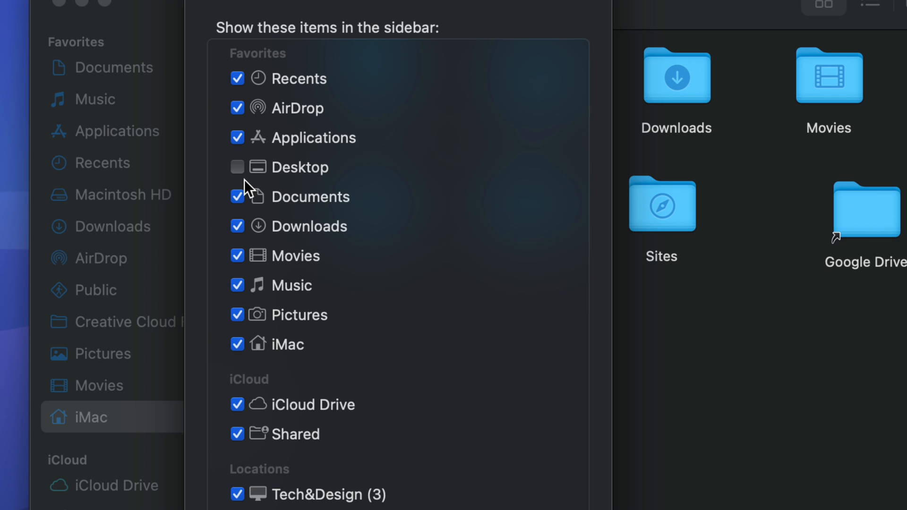
pyautogui.moveTo(107, 368)
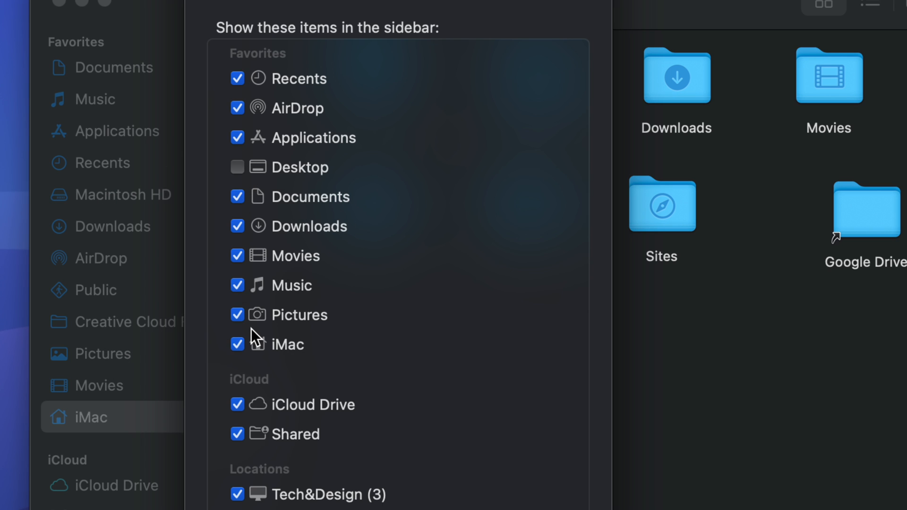
pyautogui.scroll(-3)
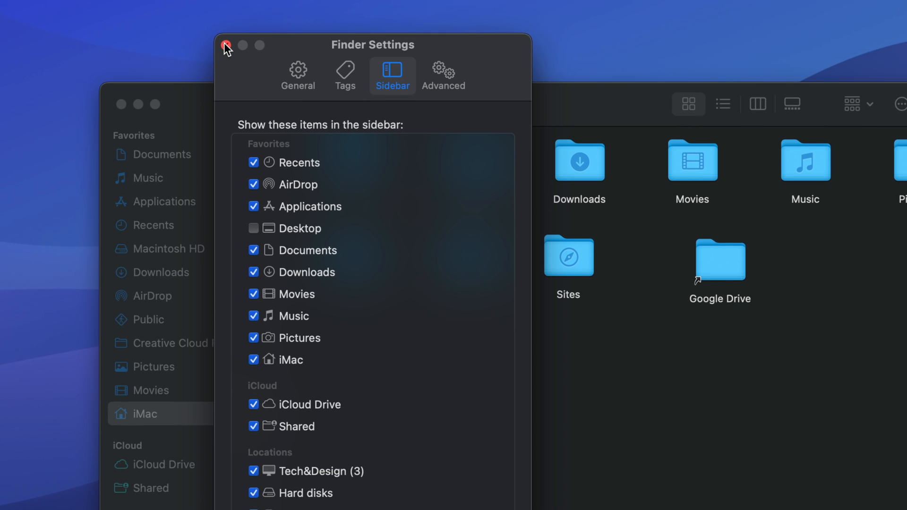
# Step: Close Finder Settings and show the Public folder containing Drop Box
pyautogui.click(225, 46)
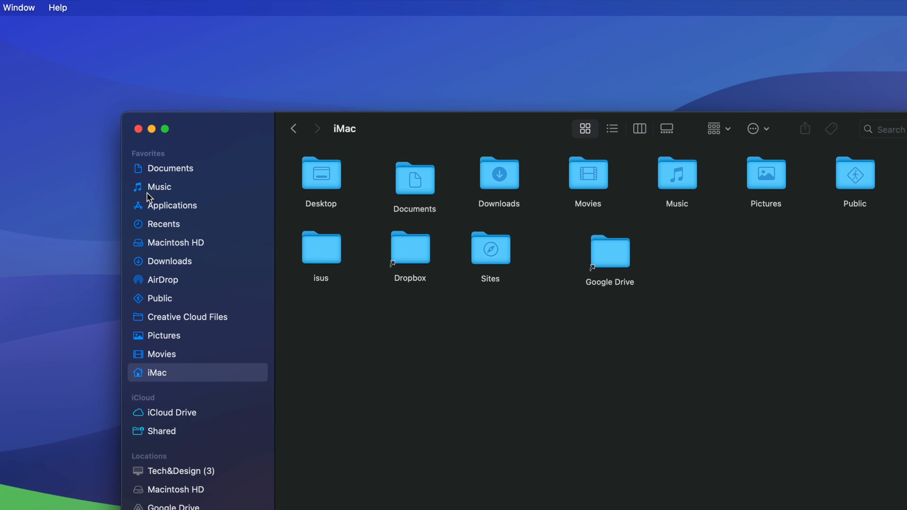
pyautogui.click(159, 298)
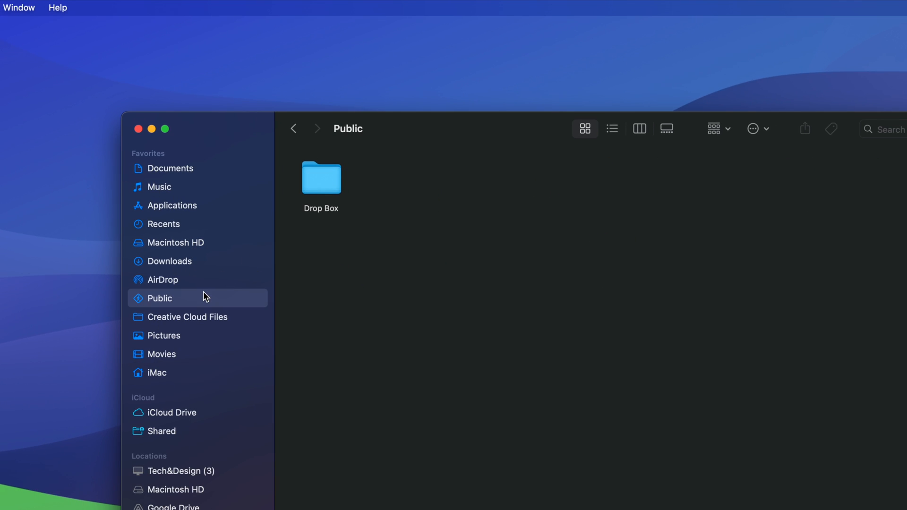
pyautogui.moveTo(207, 276)
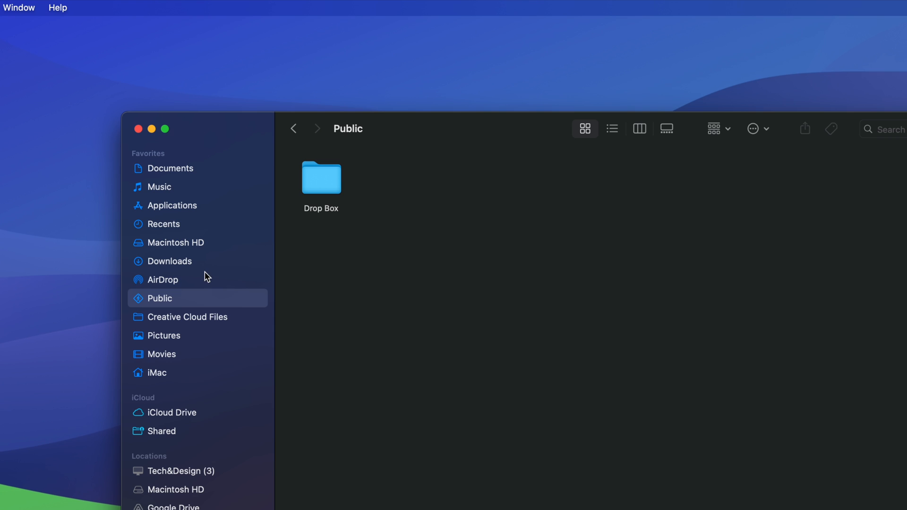
pyautogui.moveTo(325, 239)
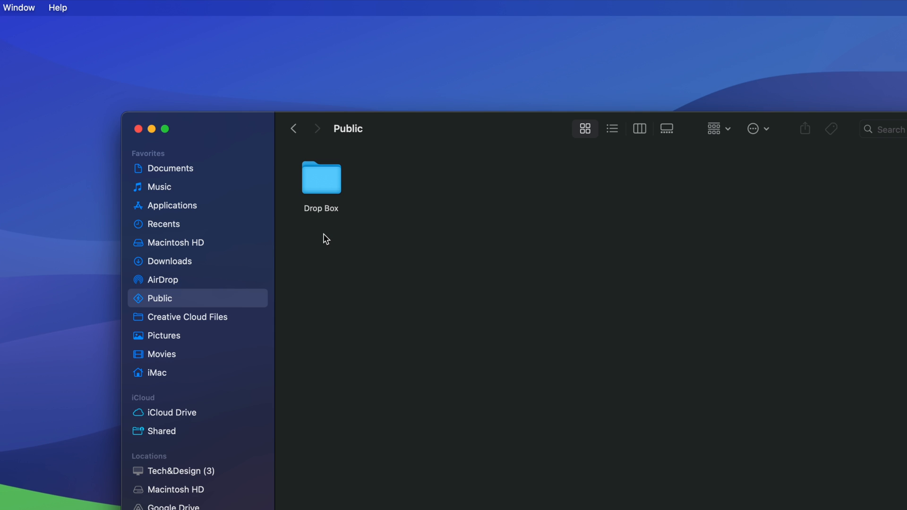